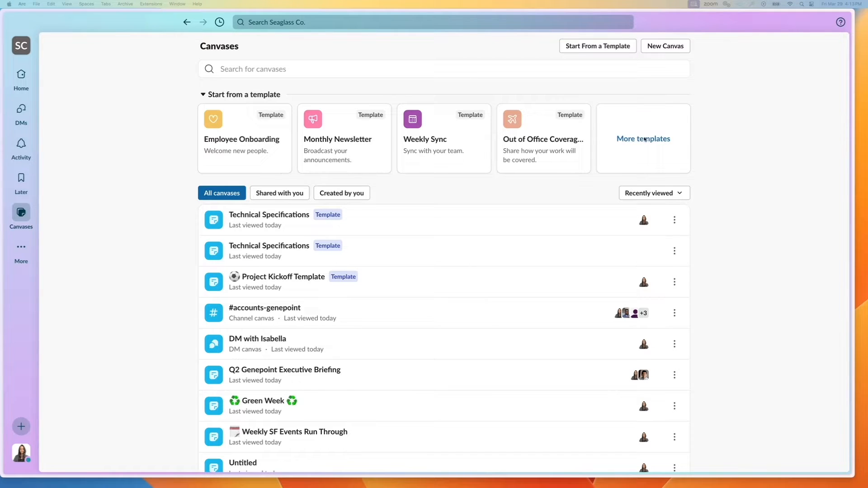
Browse the full canvas template collection and preview the Employee Onboarding template
left_click(643, 139)
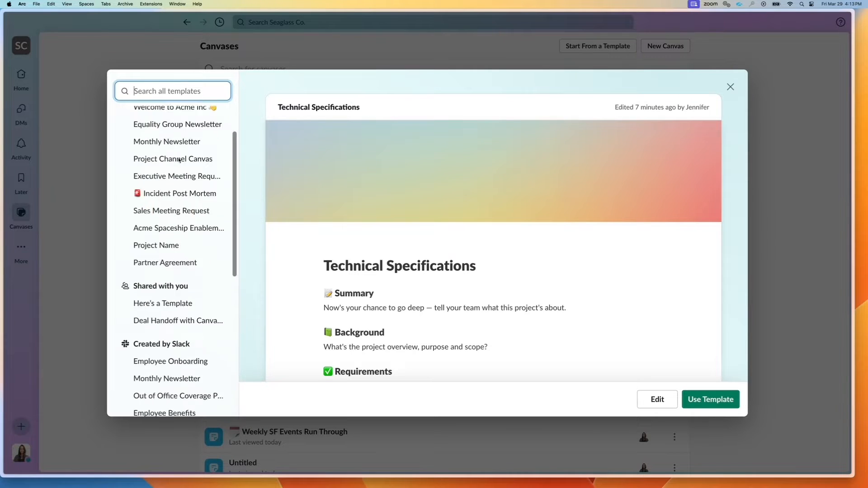
scroll("down", 3)
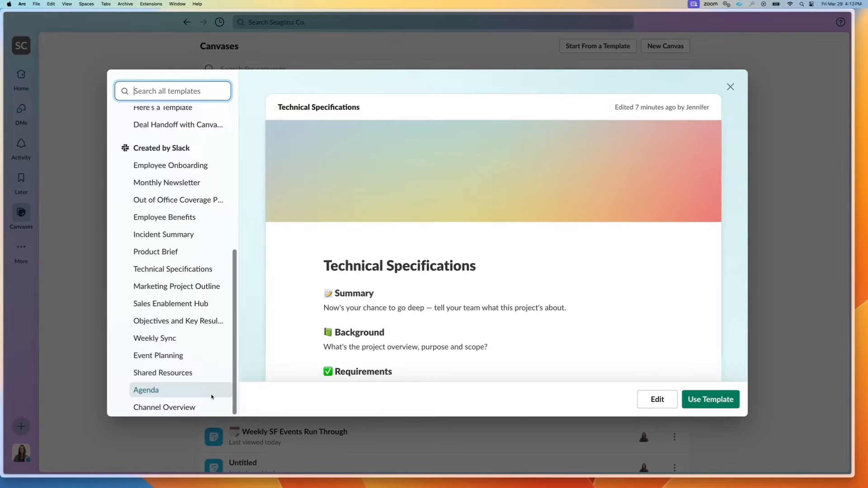
left_click(171, 164)
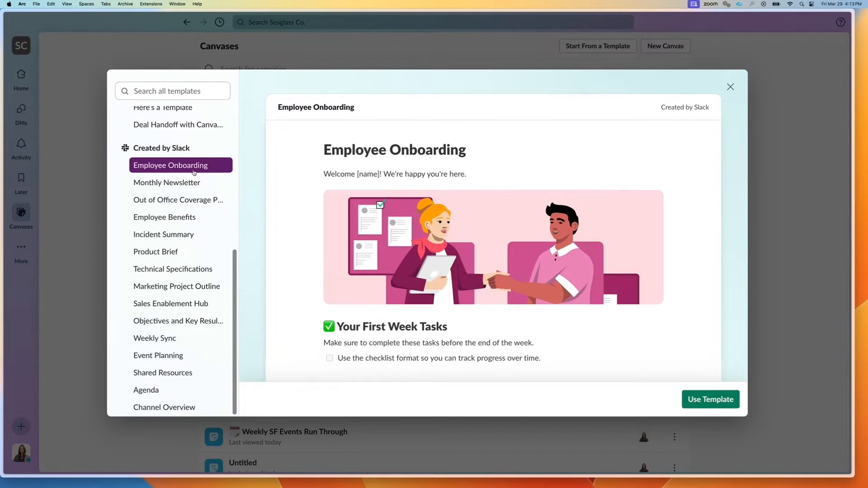
Preview Sales Enablement Hub and Event Planning, then return to Employee Onboarding
scroll("down", 3)
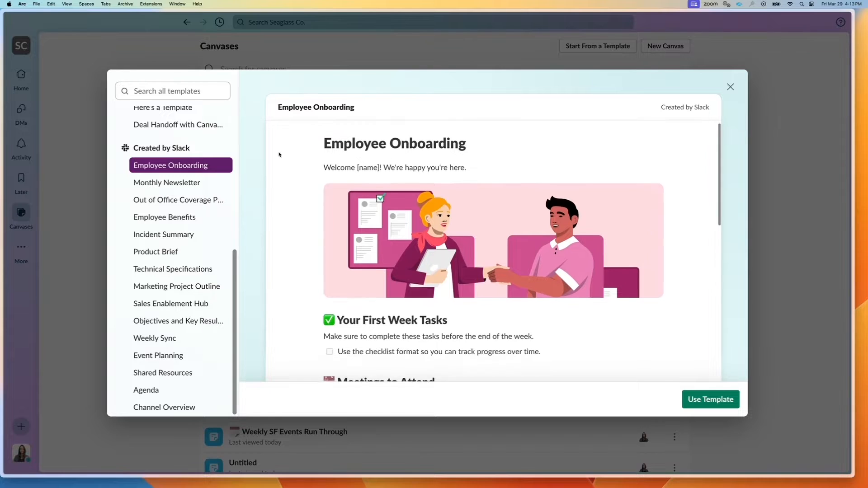
scroll("down", 3)
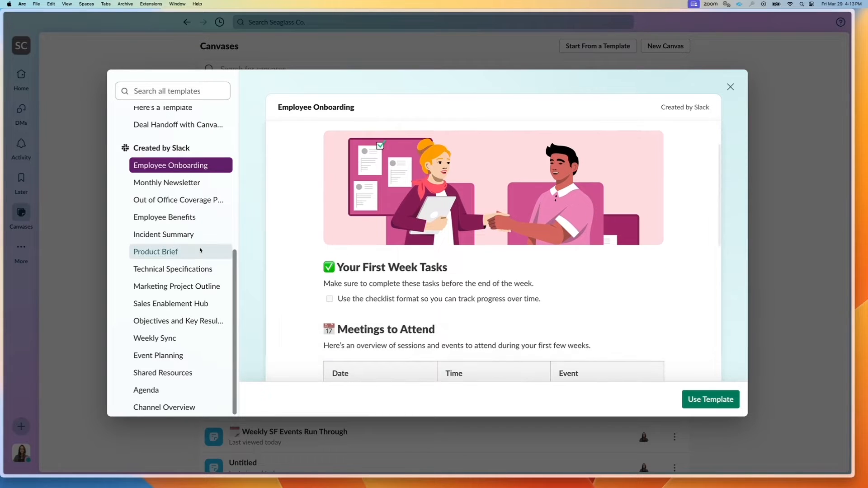
left_click(171, 304)
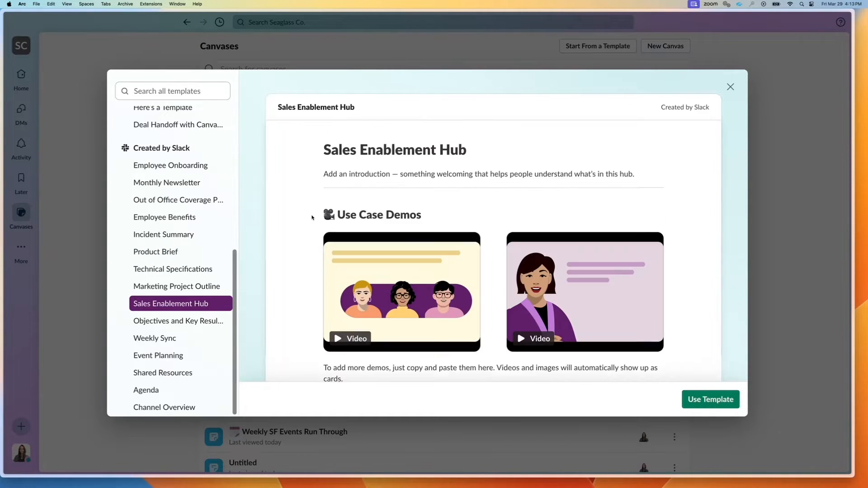
left_click(158, 355)
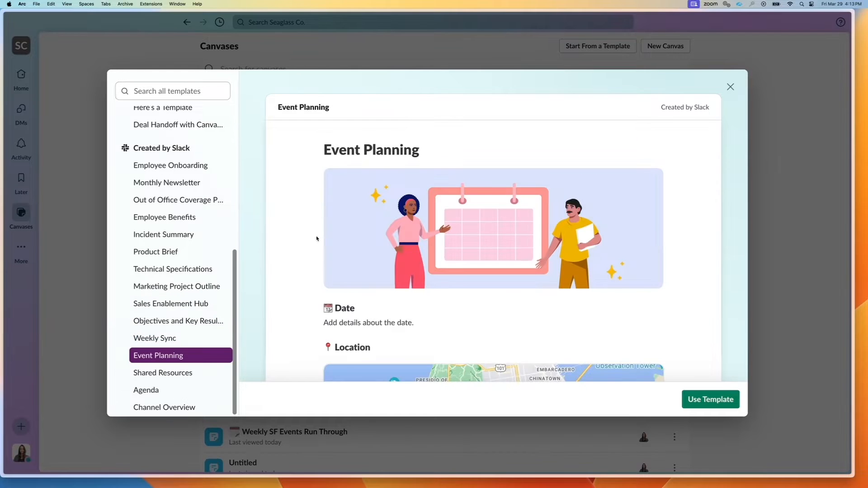
mouse_move(189, 177)
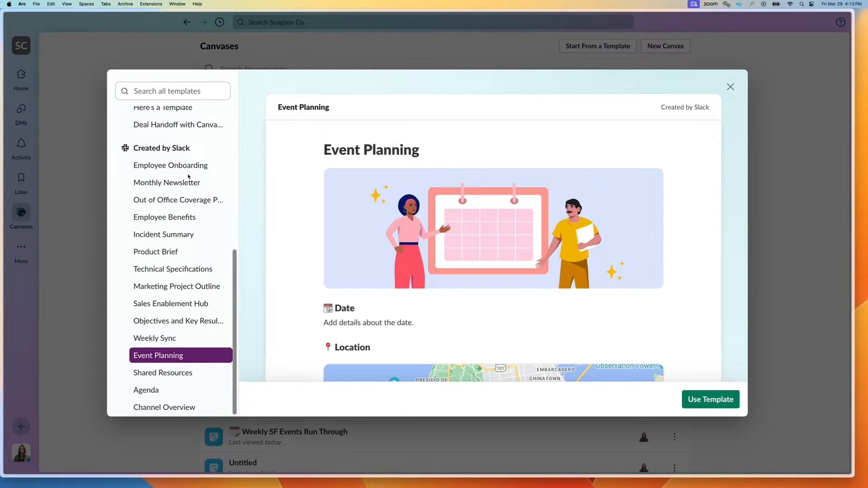
left_click(171, 164)
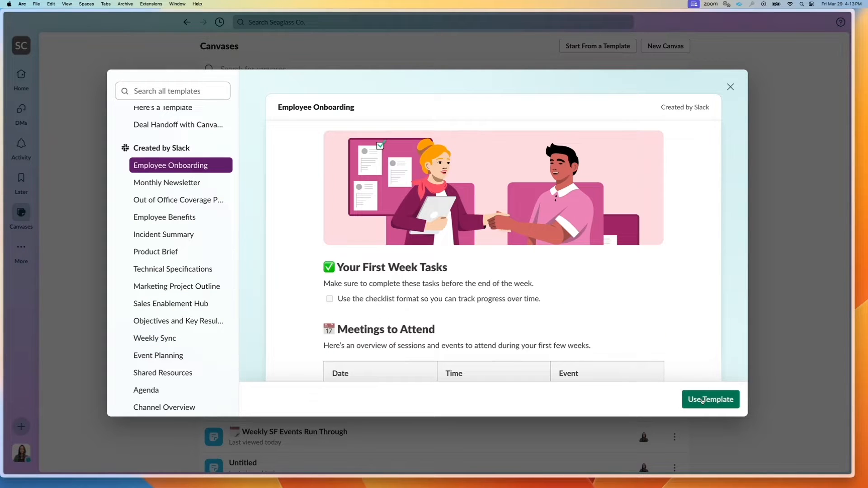
left_click(711, 399)
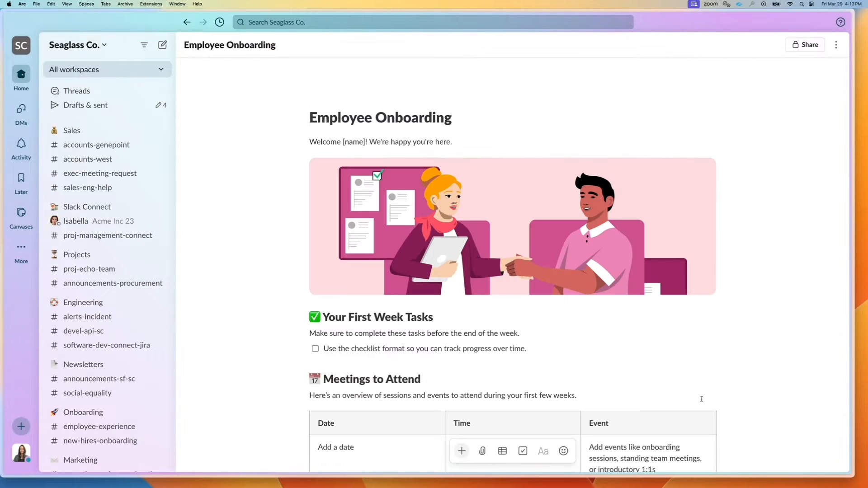
scroll("down", 3)
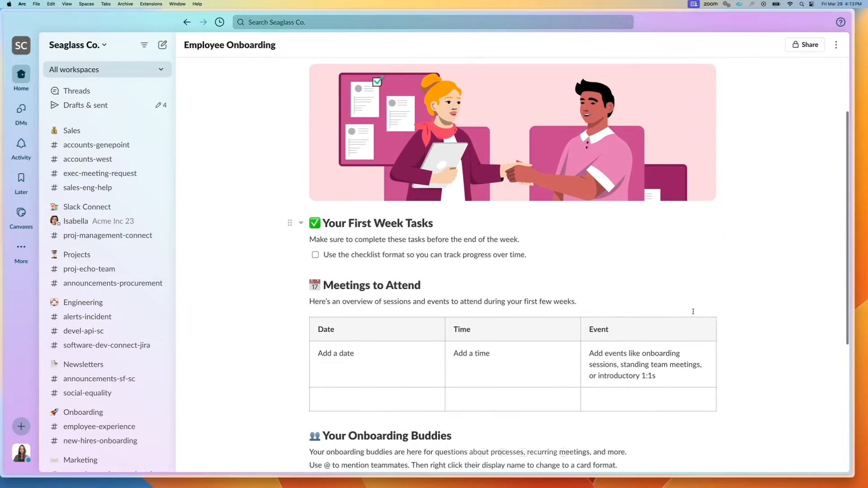
scroll("down", 3)
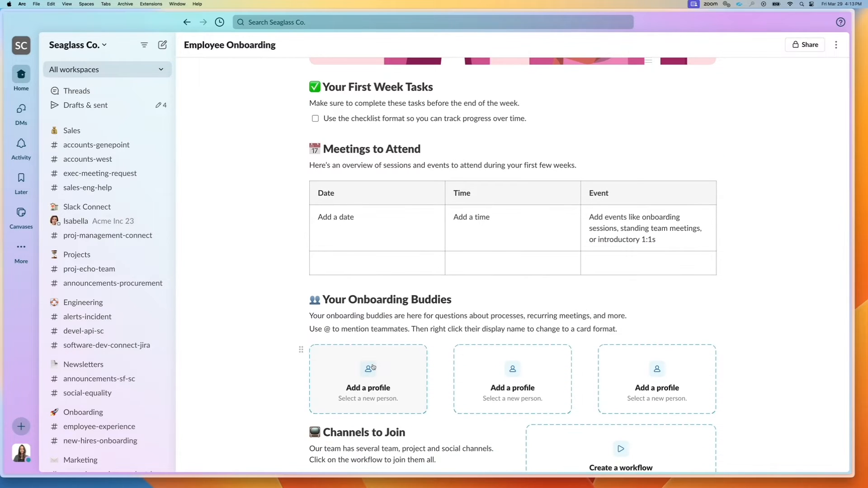
left_click(368, 379)
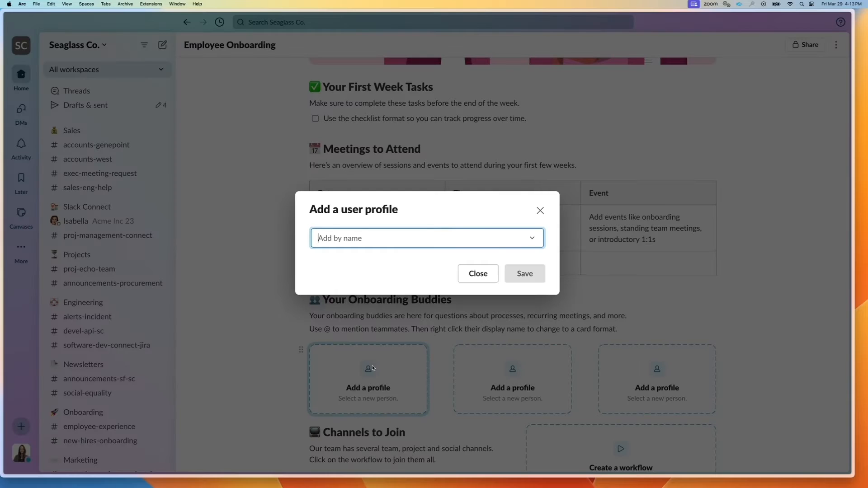
left_click(426, 237)
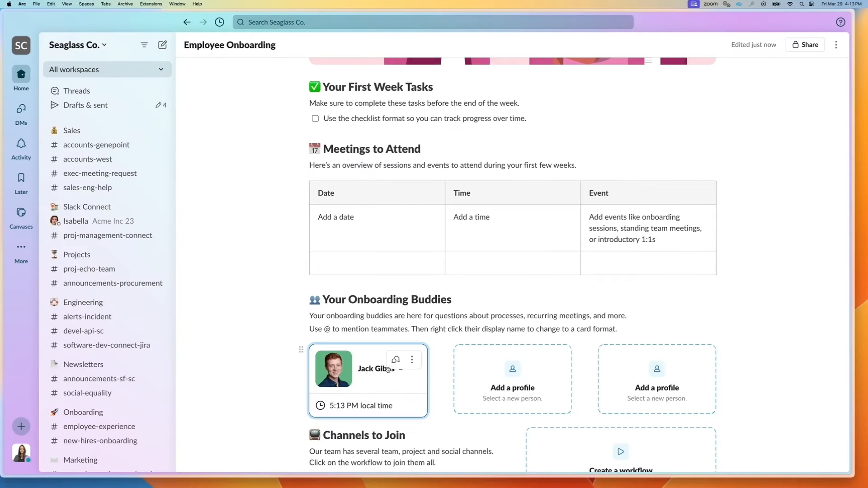
scroll("down", 3)
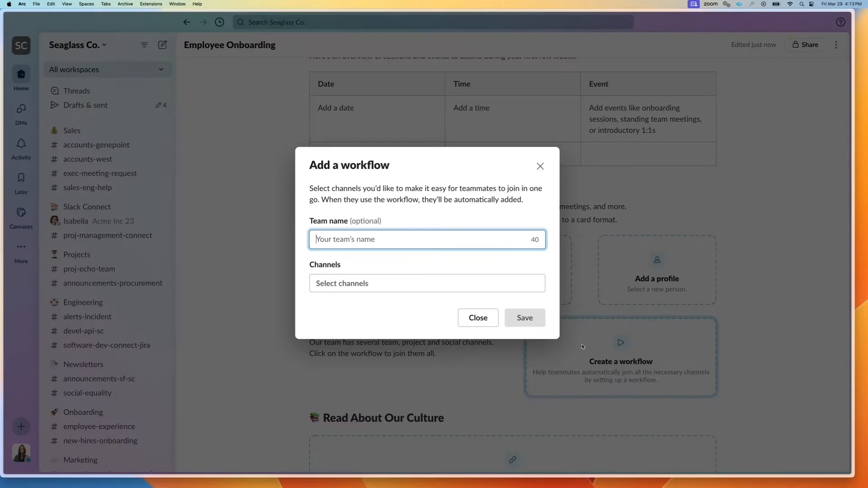
Save a 'Join all Sales channels' workflow into the Channels to Join section
type("Sales")
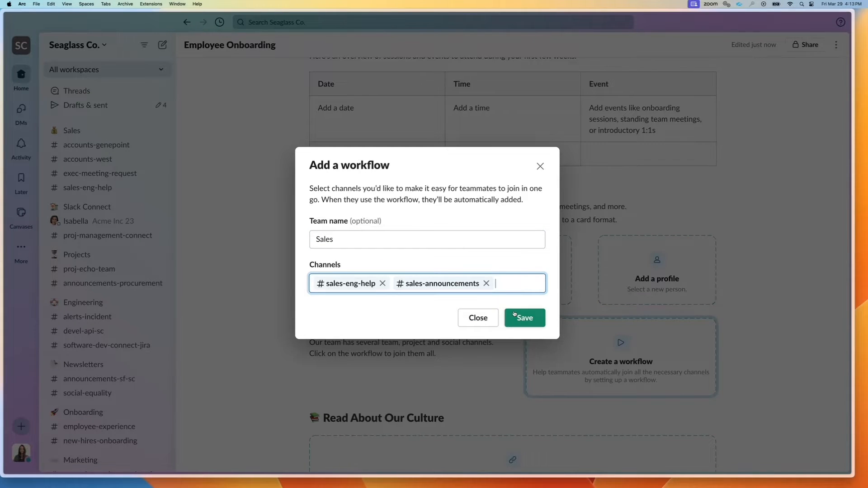
left_click(524, 317)
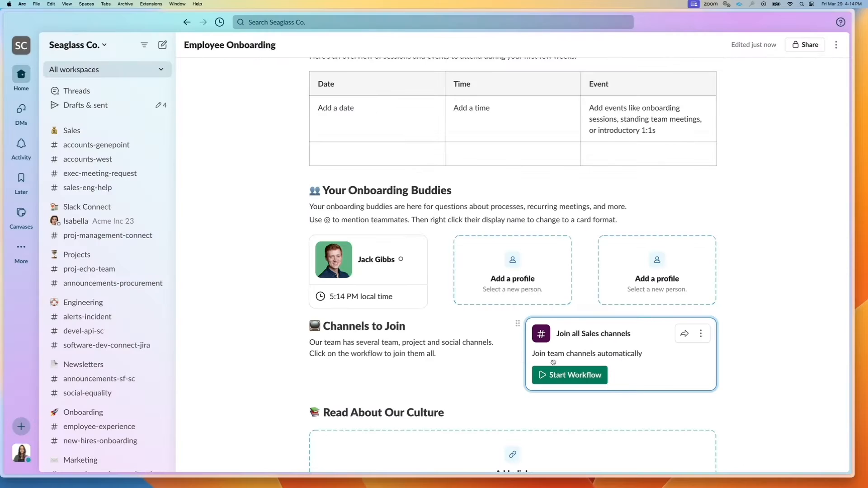
scroll("down", 3)
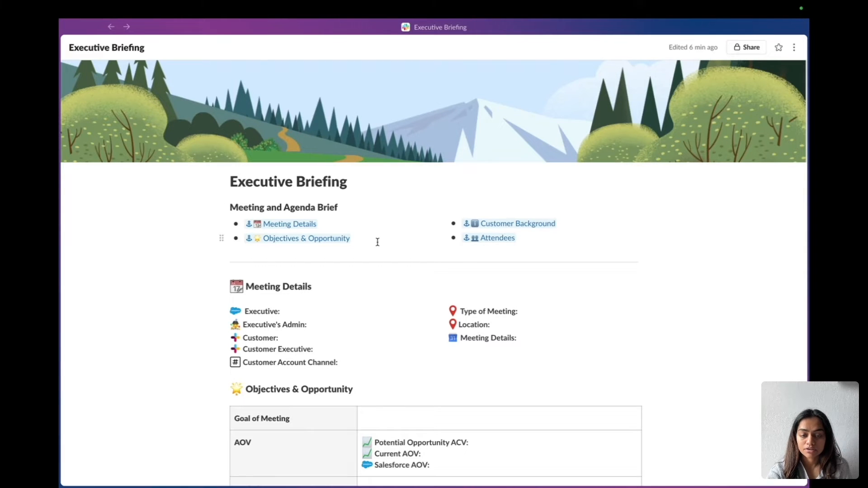
scroll("down", 3)
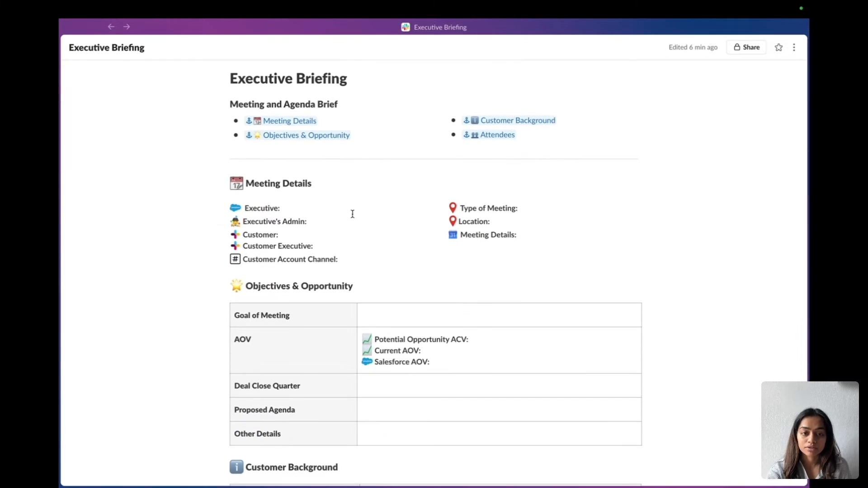
scroll("down", 3)
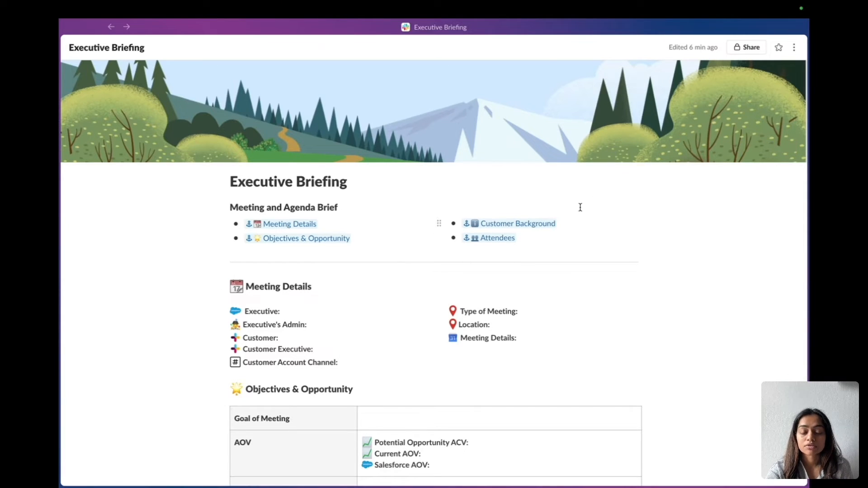
left_click(794, 47)
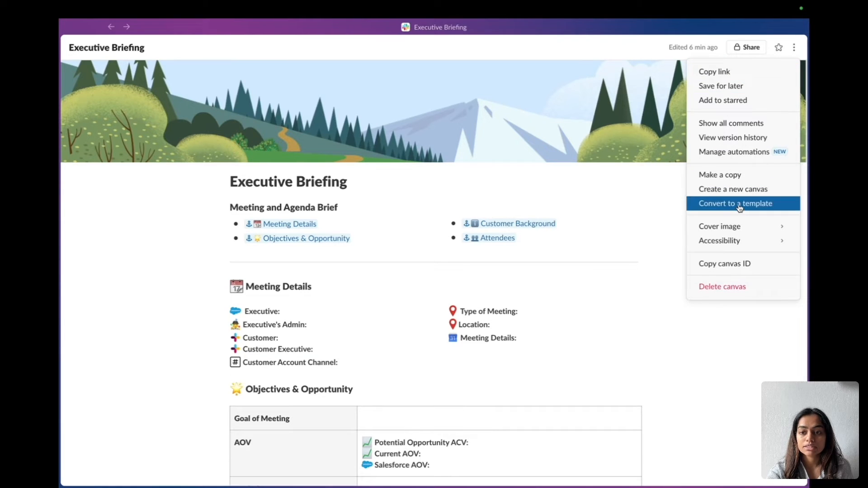
Convert the Executive Briefing canvas to a template and begin sharing it
left_click(735, 204)
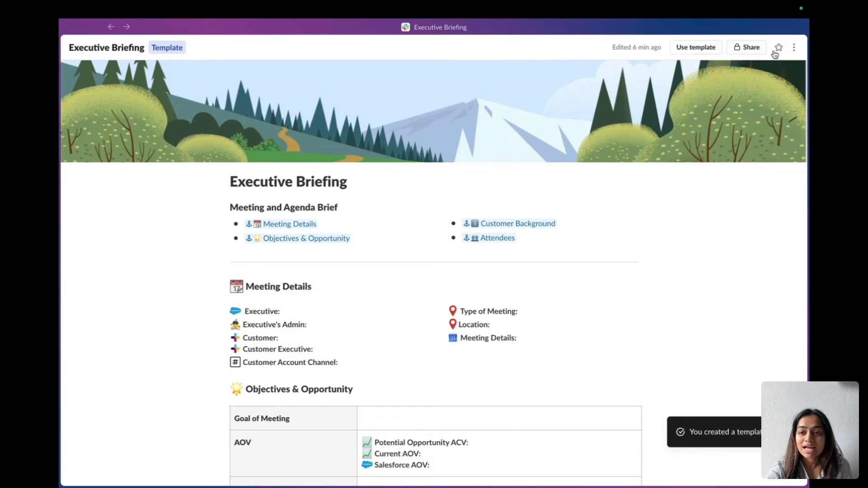
left_click(793, 47)
type("sfd")
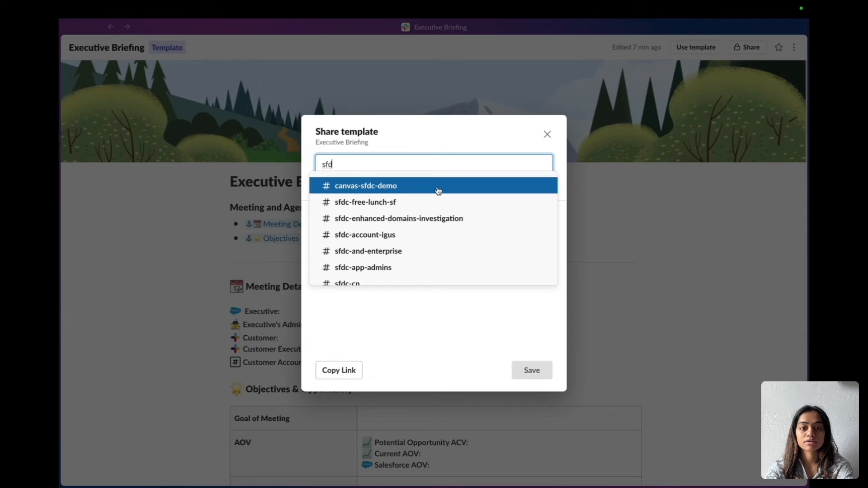
Share the template to #canvas-sfdc-demo with a note about exec briefing requests
left_click(365, 185)
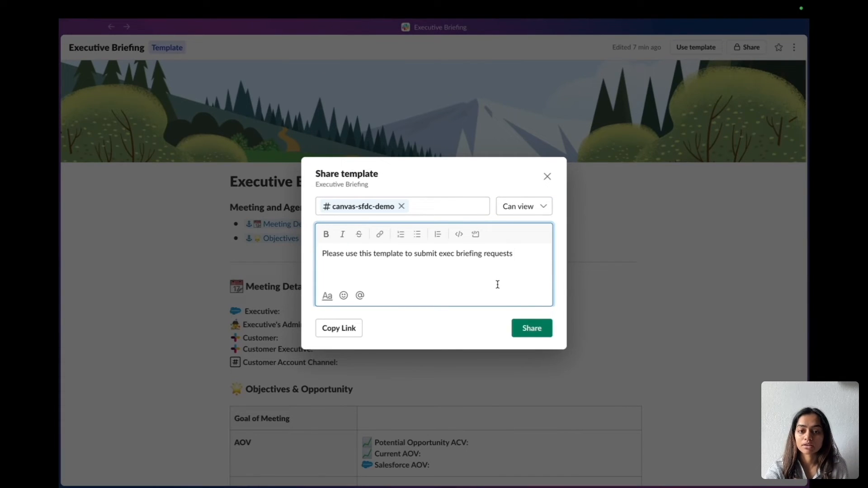
left_click(531, 327)
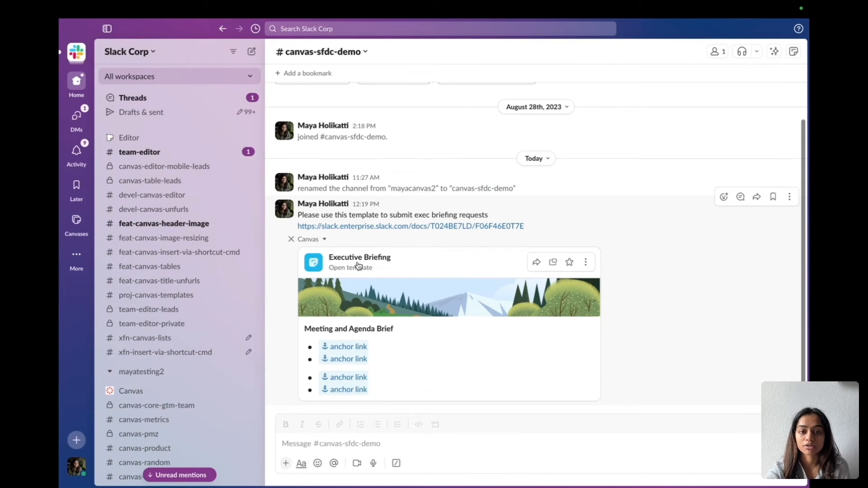
Reopen the Executive Briefing template from the shared message in #canvas-sfdc-demo
left_click(349, 267)
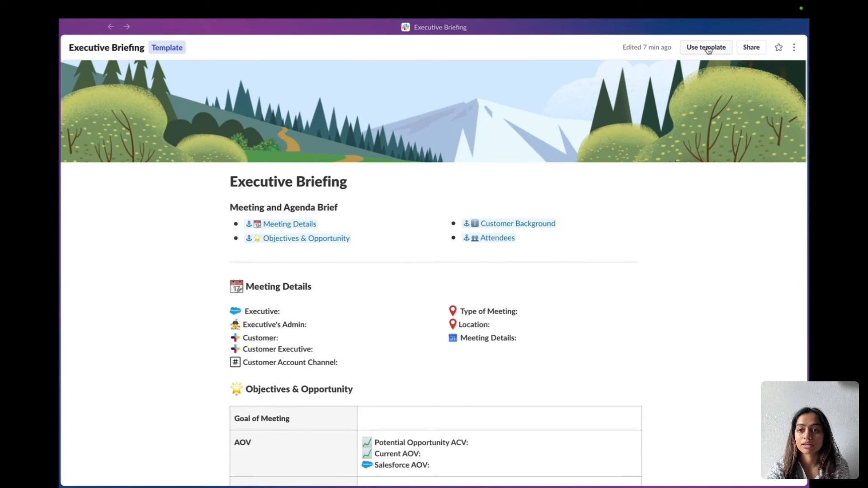
mouse_move(688, 60)
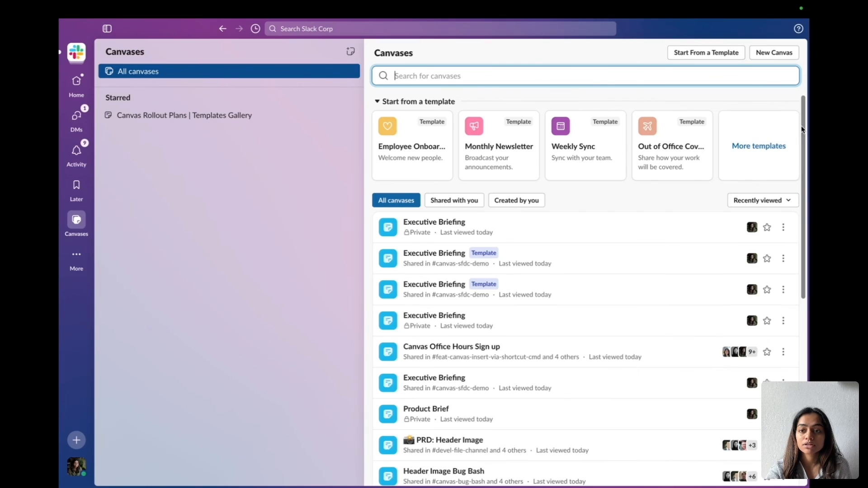
Preview Channel Overview, the product design onboarding template, and Slack's Employee Onboarding template
left_click(758, 146)
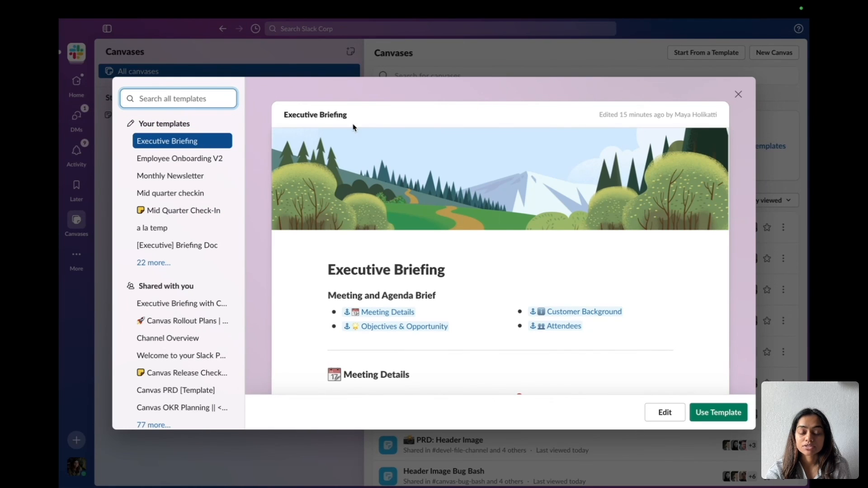
mouse_move(279, 249)
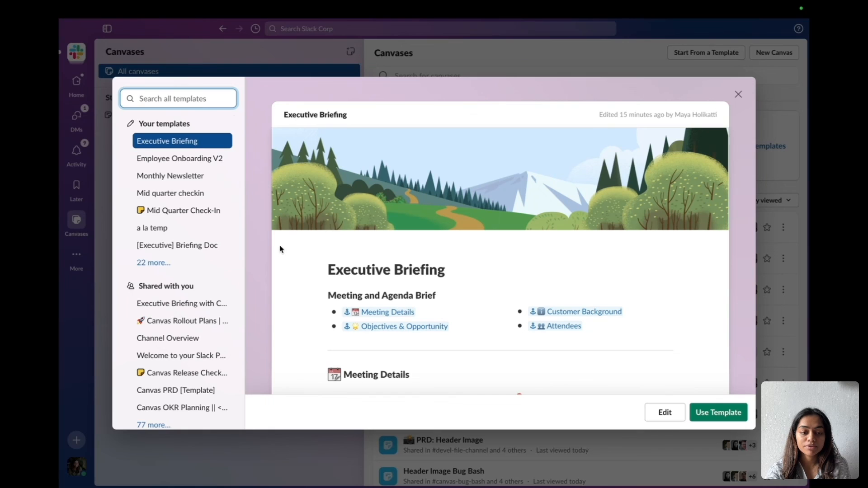
left_click(168, 218)
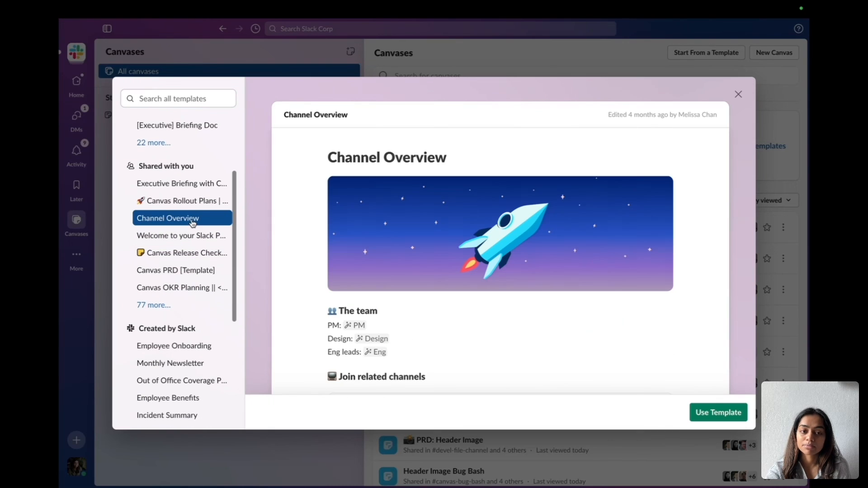
left_click(181, 236)
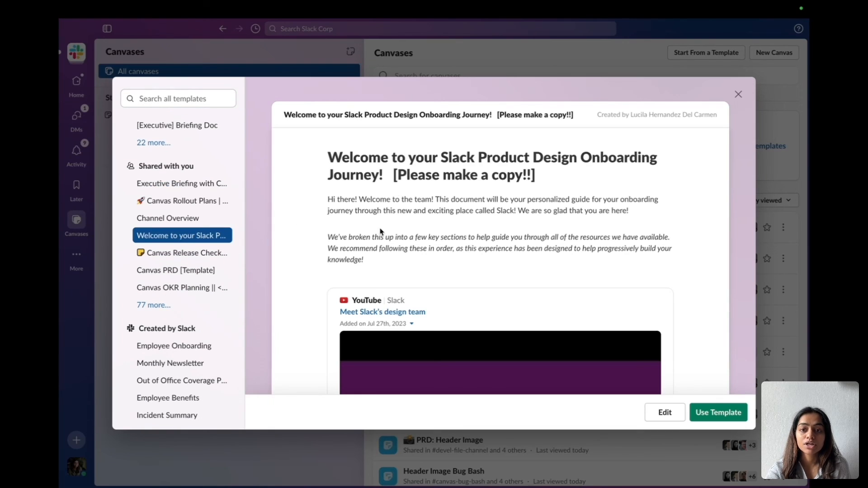
left_click(174, 229)
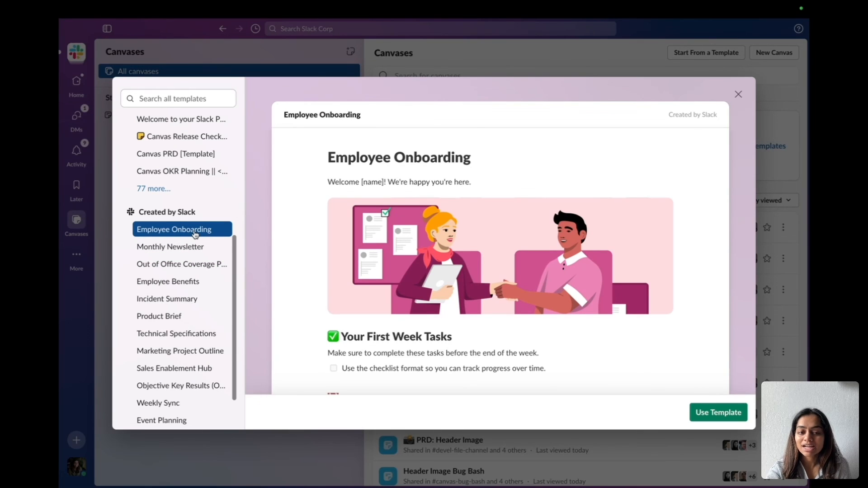
scroll("down", 3)
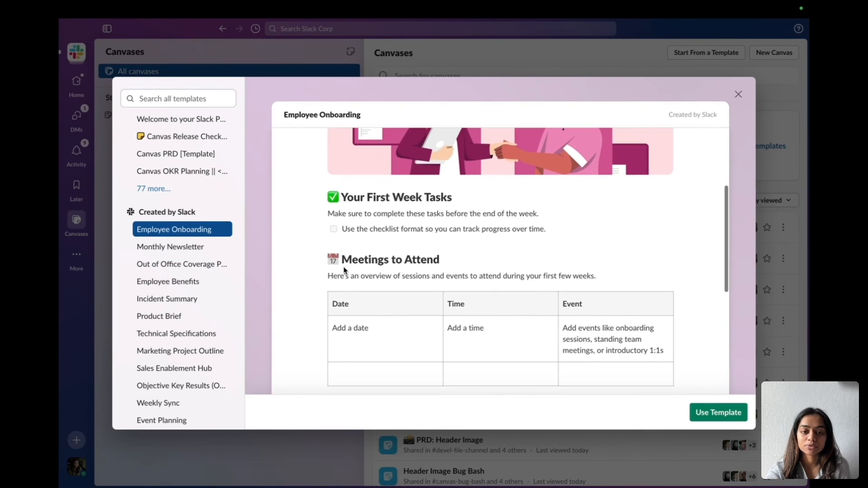